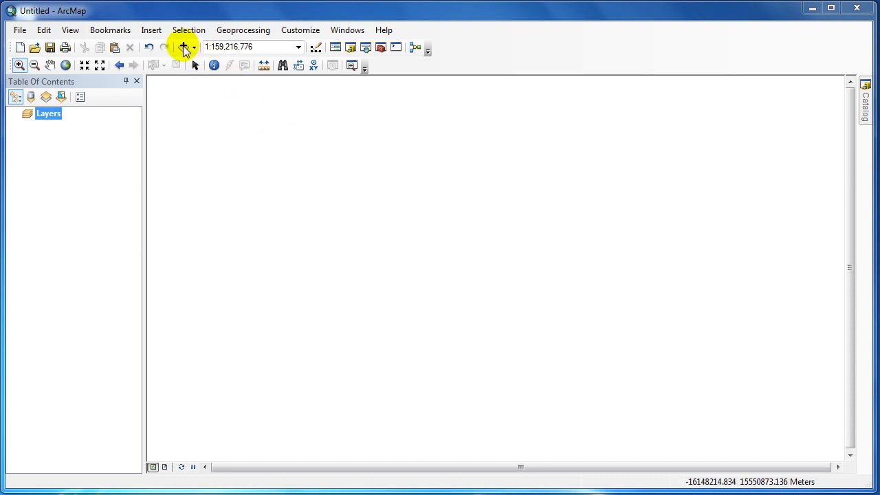
# Add the City feature class from TemplateData.gdb's World dataset so World Cities points appear
pyautogui.click(183, 47)
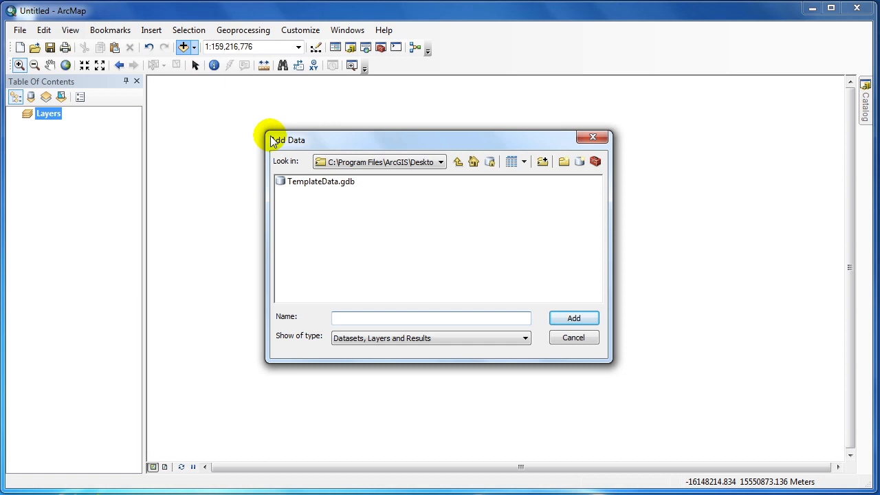
pyautogui.click(440, 161)
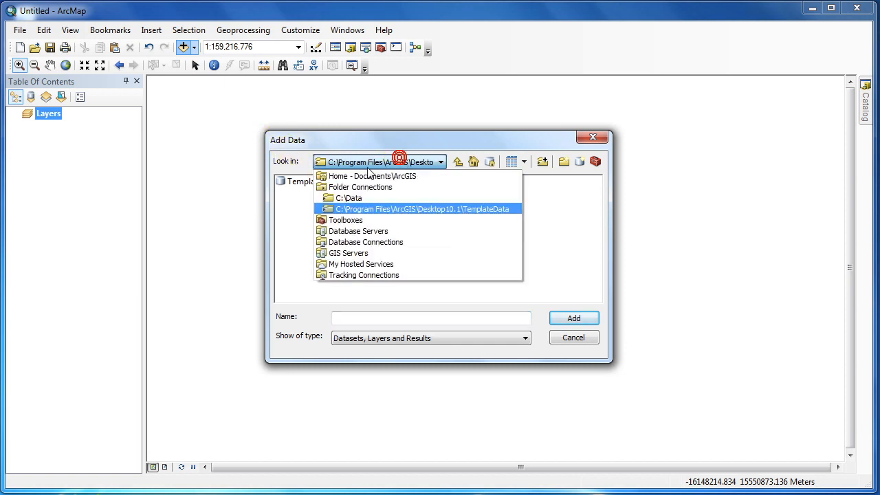
pyautogui.click(421, 209)
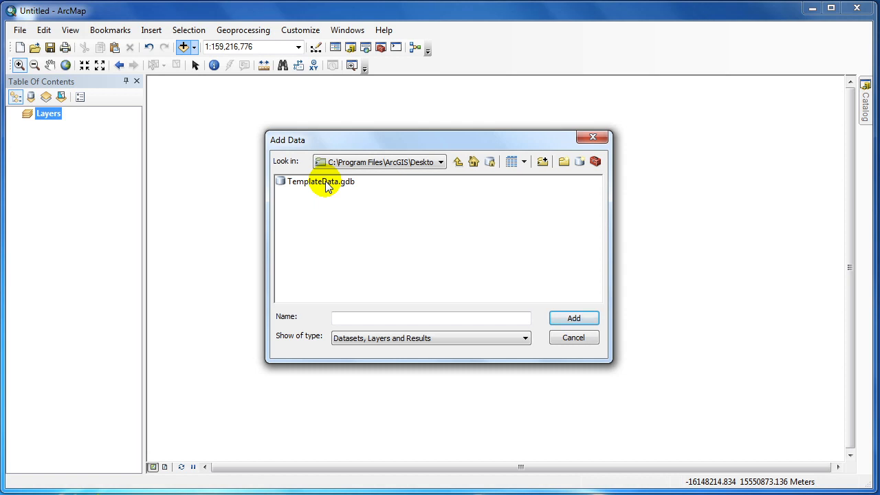
pyautogui.doubleClick(319, 181)
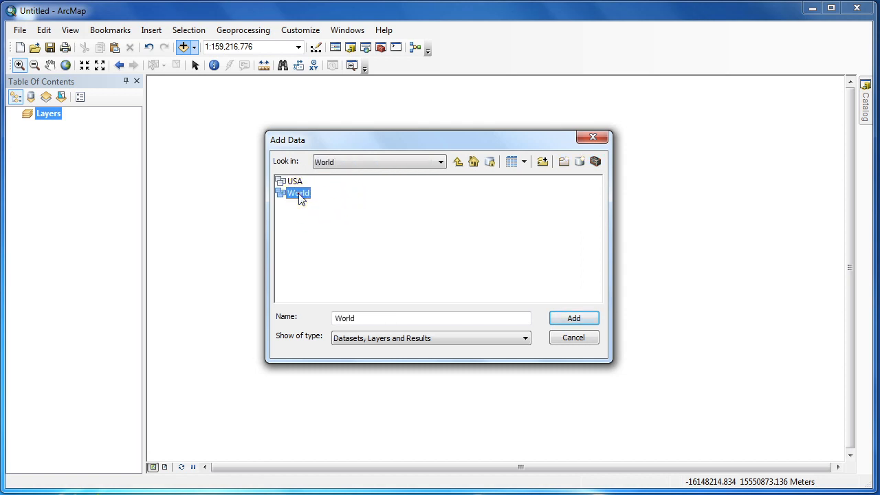
pyautogui.doubleClick(298, 193)
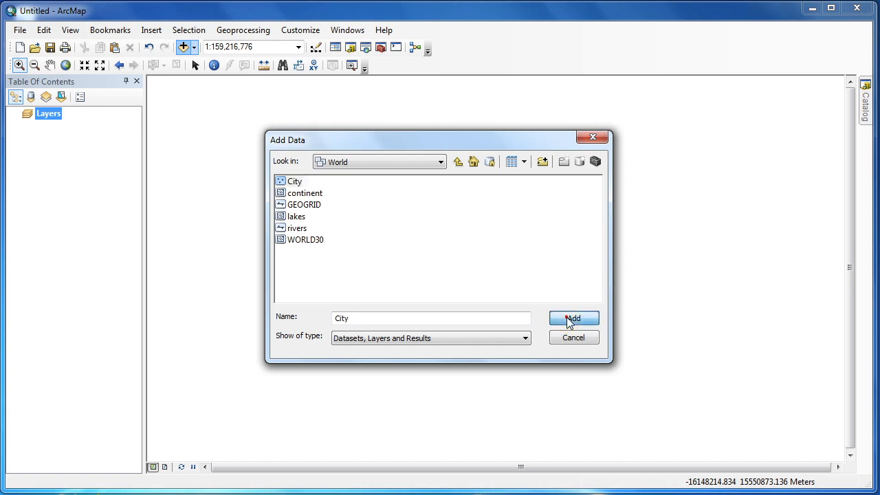
pyautogui.click(573, 319)
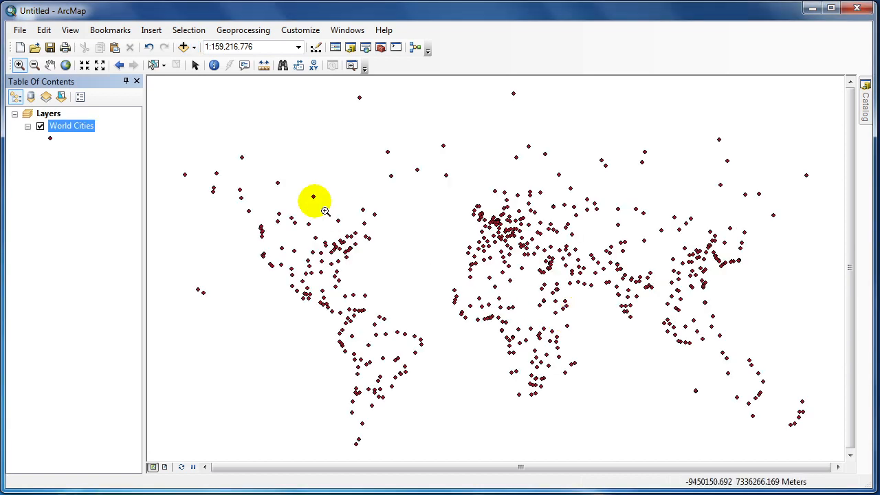
pyautogui.rightClick(71, 127)
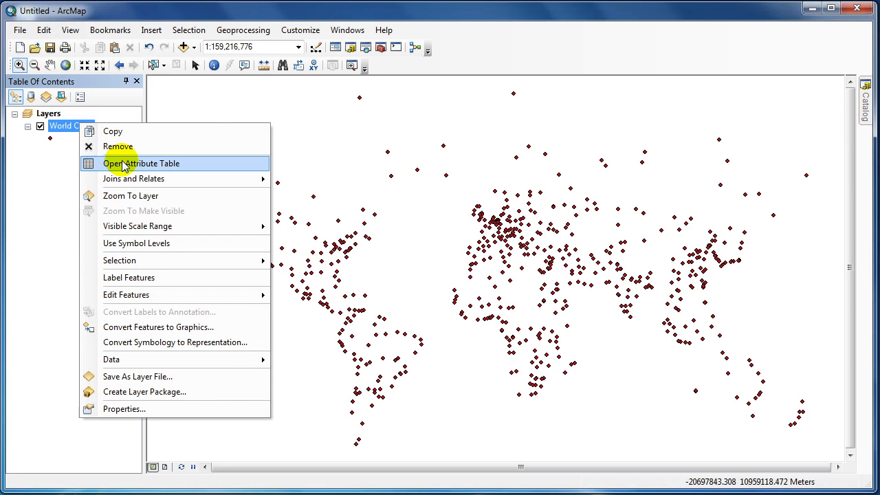
pyautogui.click(140, 162)
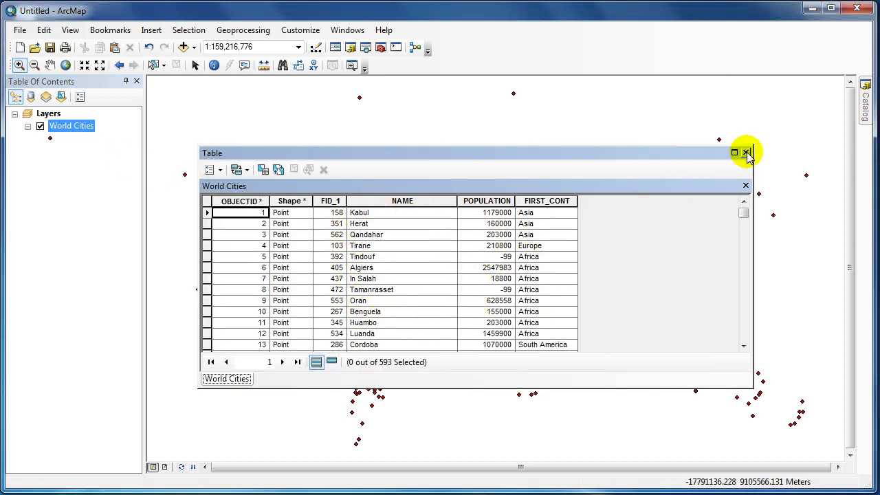
pyautogui.click(745, 151)
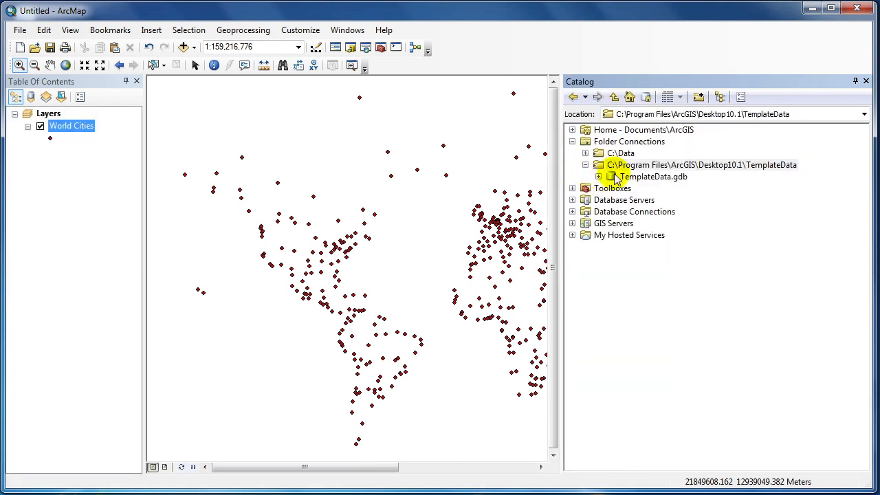
# Drag rivers, lakes, continents, named latitudes and map background from the World dataset onto the map
pyautogui.click(600, 176)
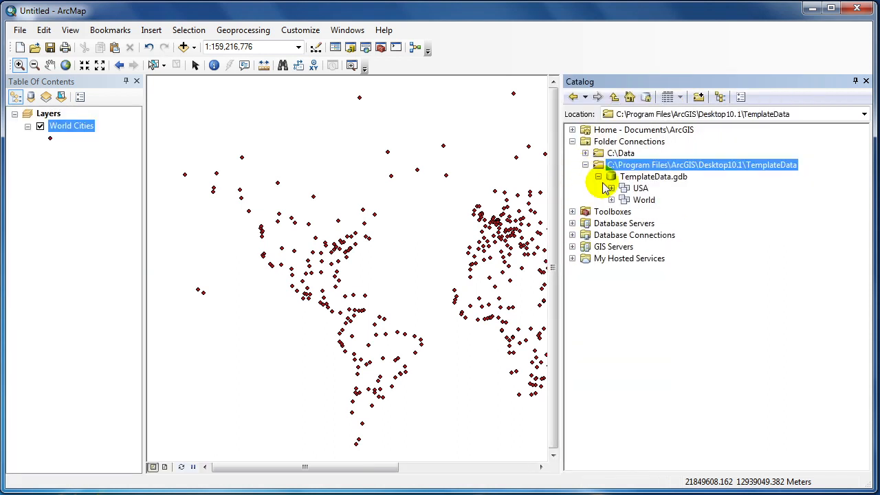
pyautogui.click(610, 200)
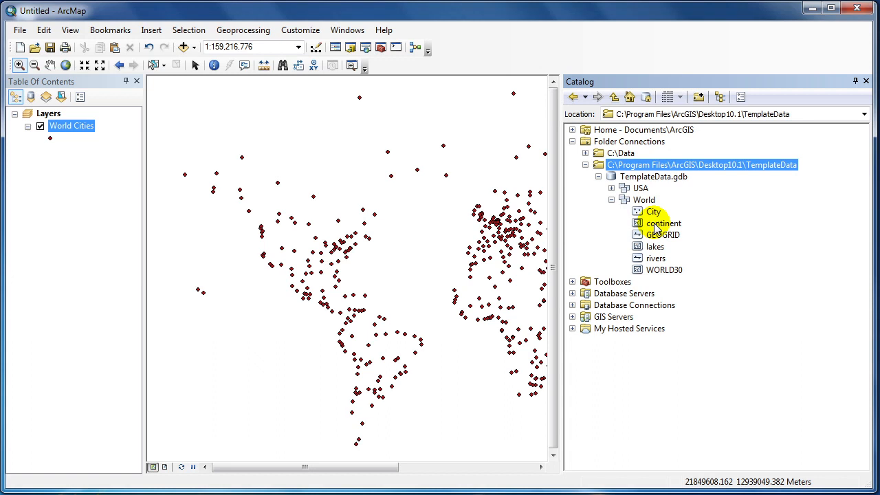
pyautogui.moveTo(665, 223); pyautogui.dragTo(68, 150)
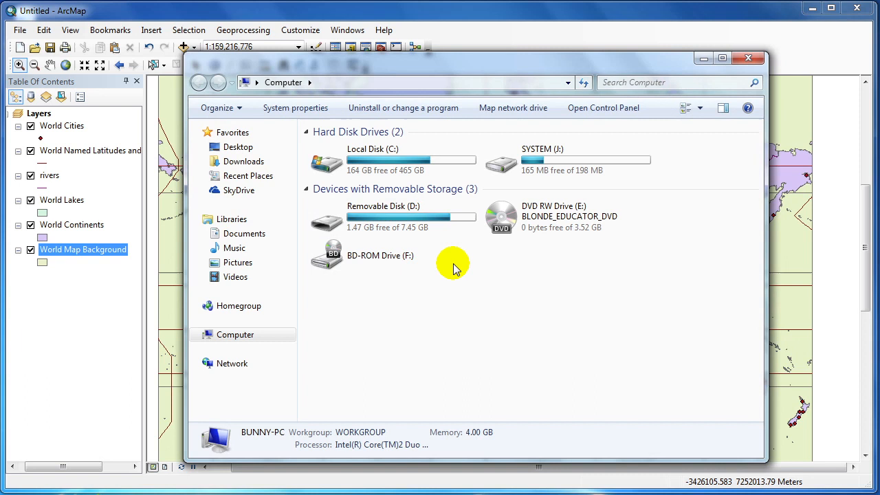
# Add PointShapefile from C:\Data\ShapefileWorkspace to the map and close Explorer
pyautogui.doubleClick(373, 149)
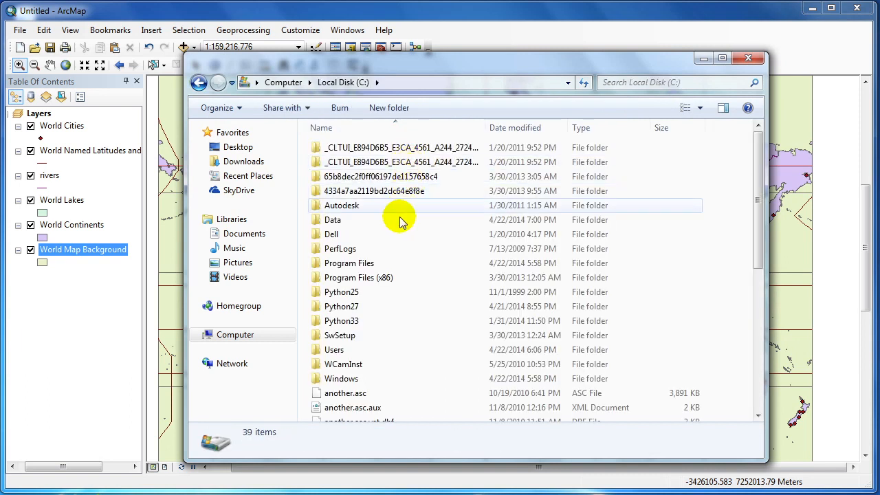
pyautogui.doubleClick(335, 220)
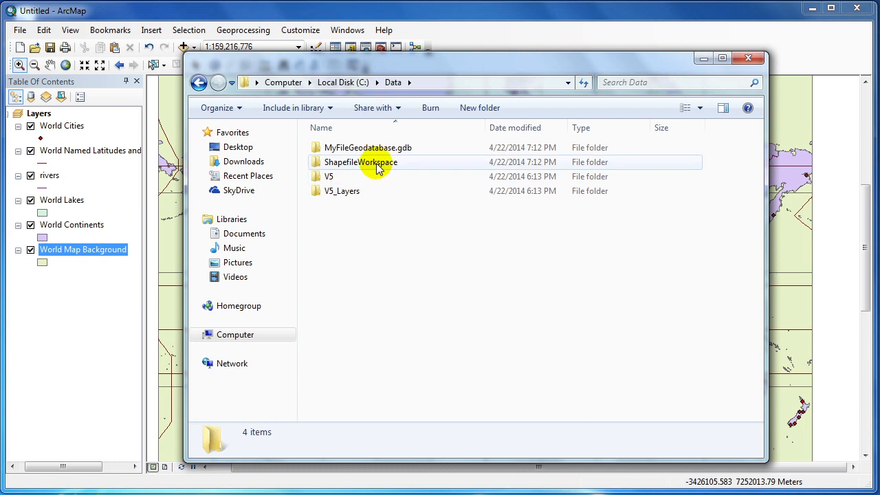
pyautogui.doubleClick(373, 162)
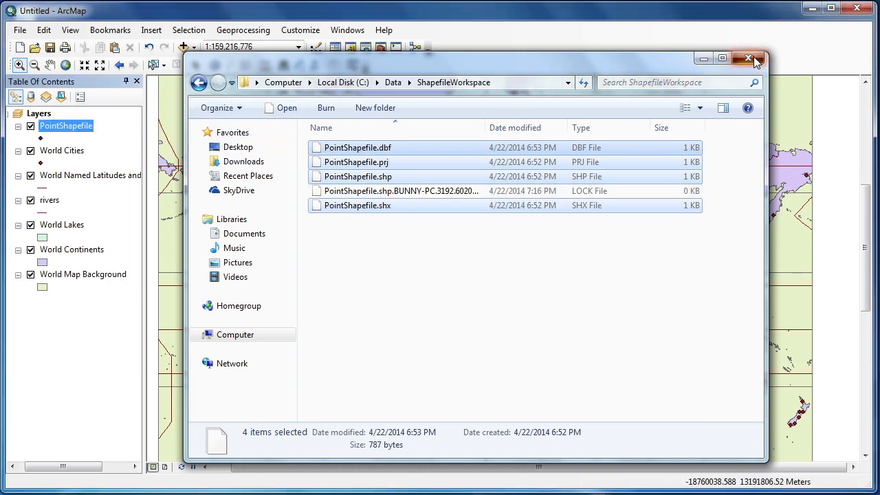
pyautogui.click(748, 61)
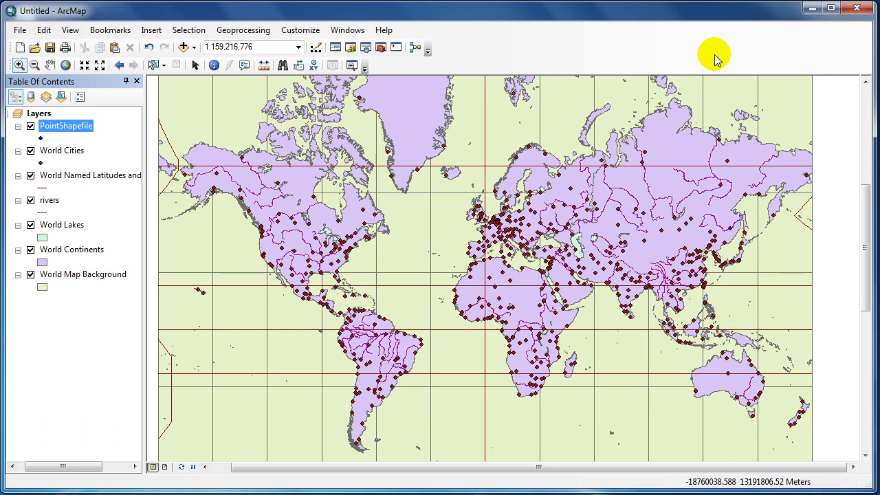
pyautogui.moveTo(565, 69)
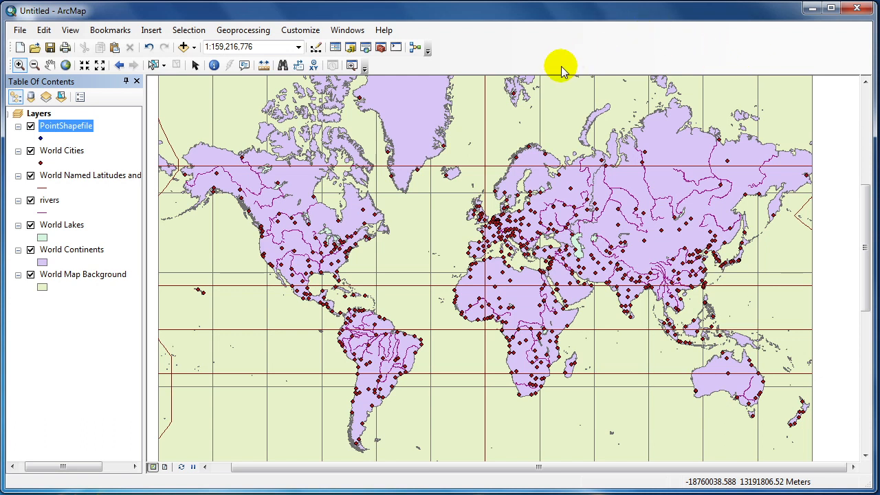